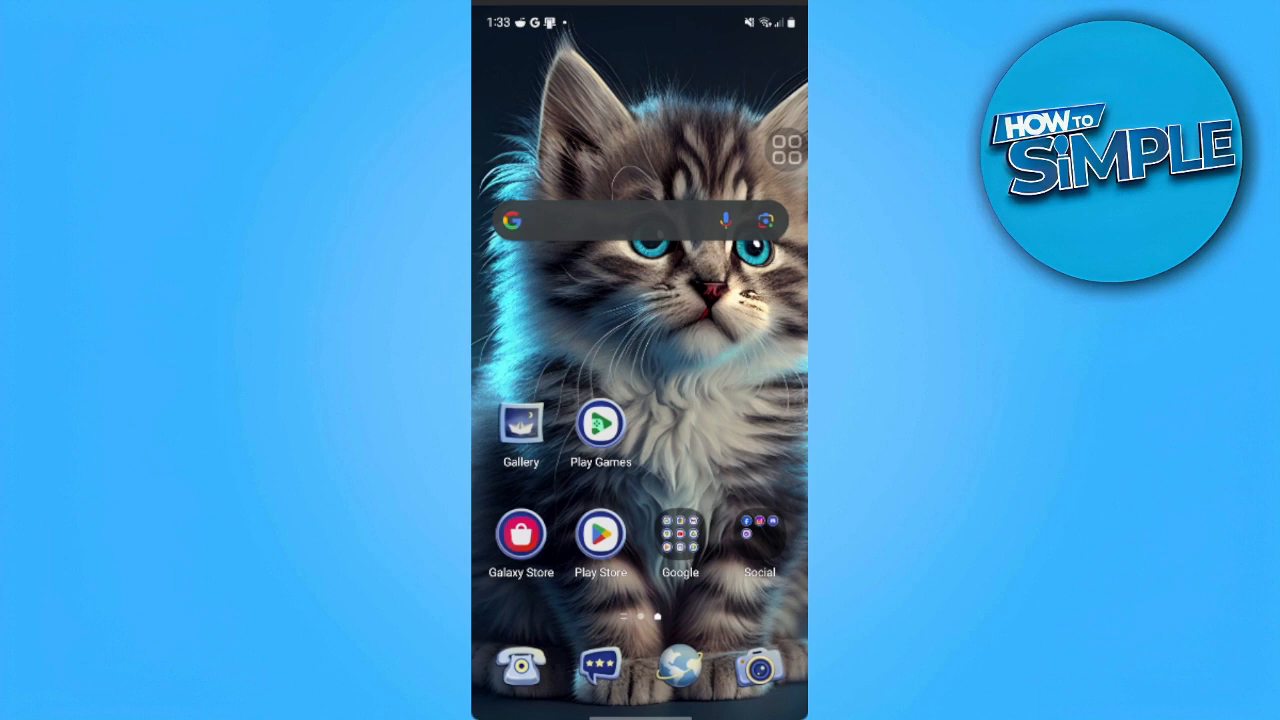
Launch Facebook from the Social folder on the home screen.
left_click(760, 532)
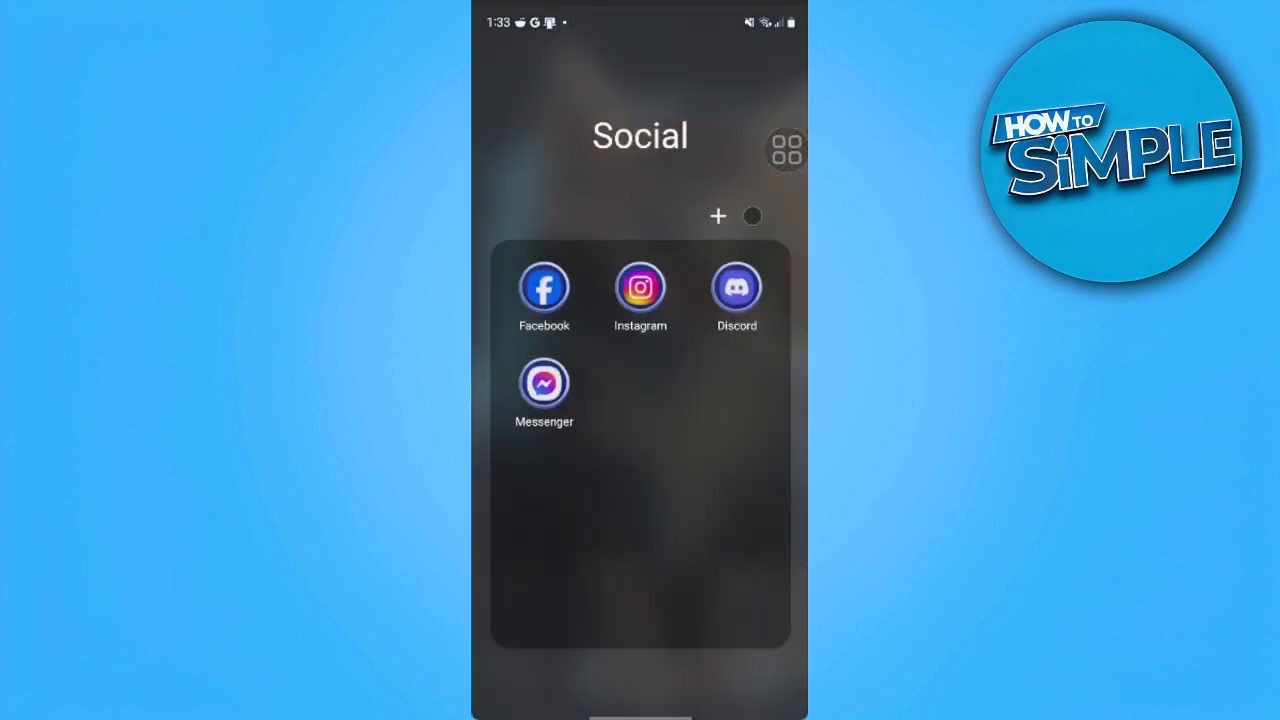
left_click(544, 288)
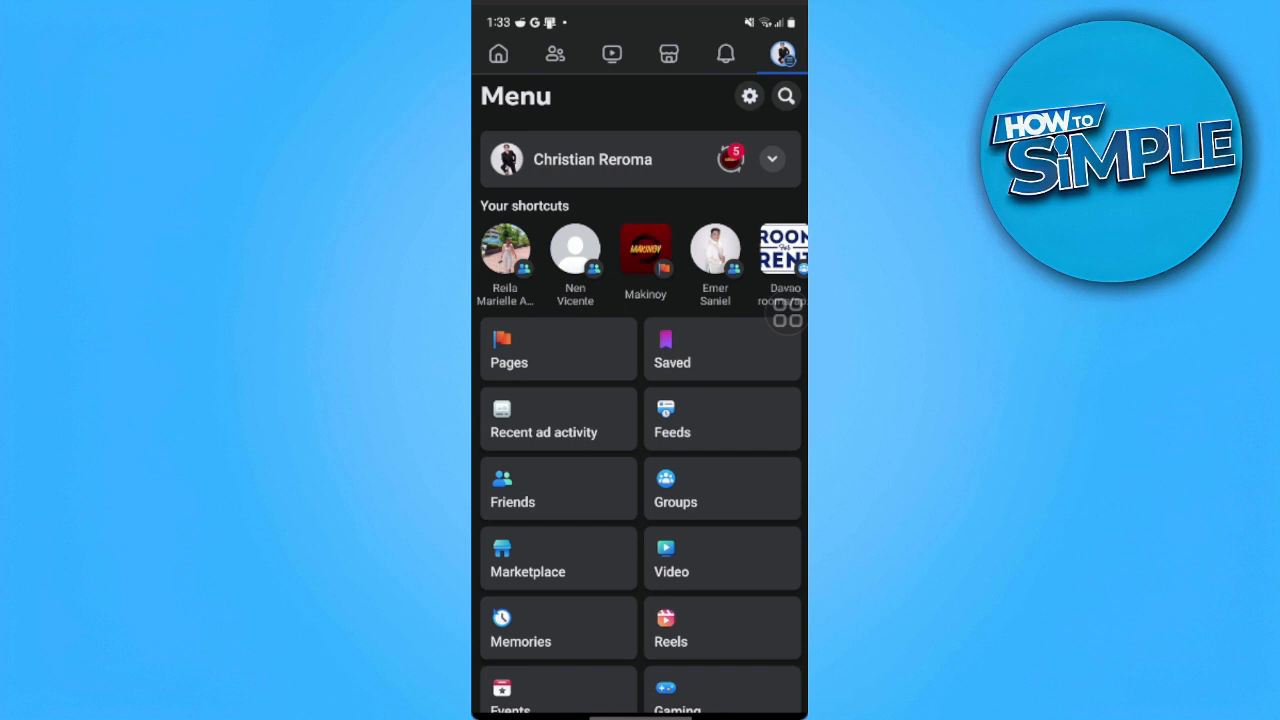
Reach the Privacy Checkup topic list through Settings & privacy.
left_click(748, 96)
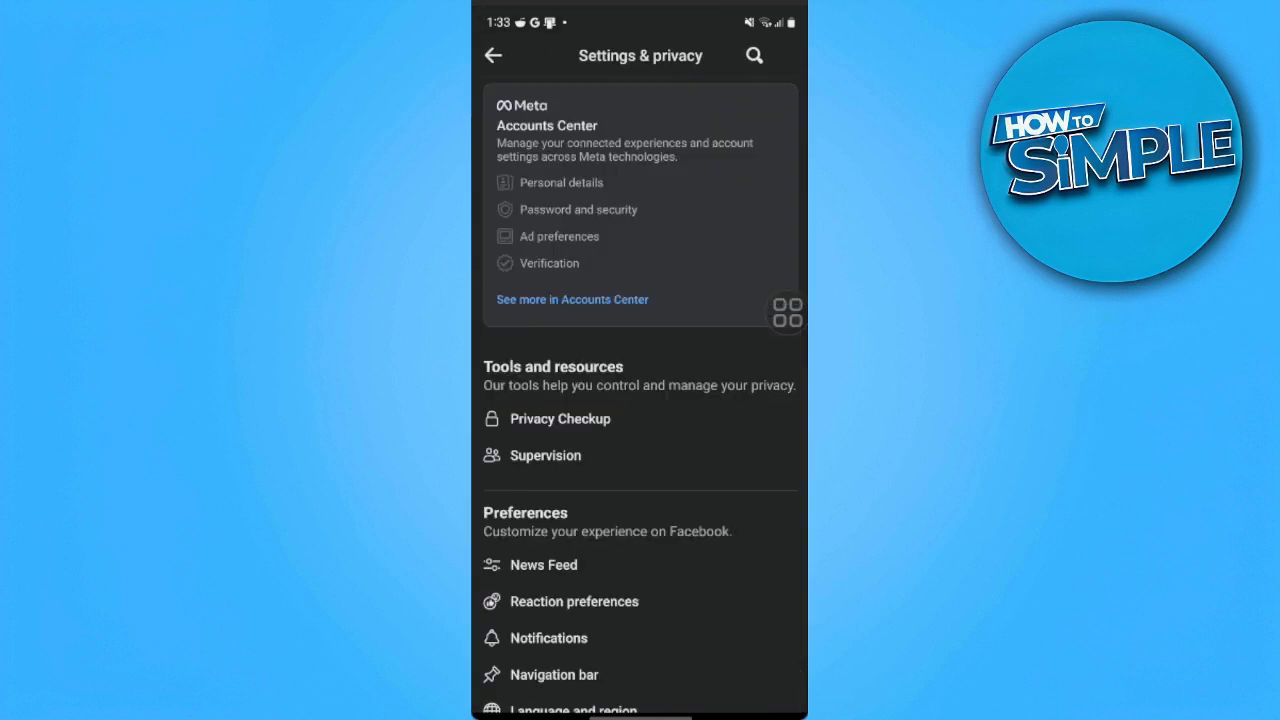
left_click(544, 456)
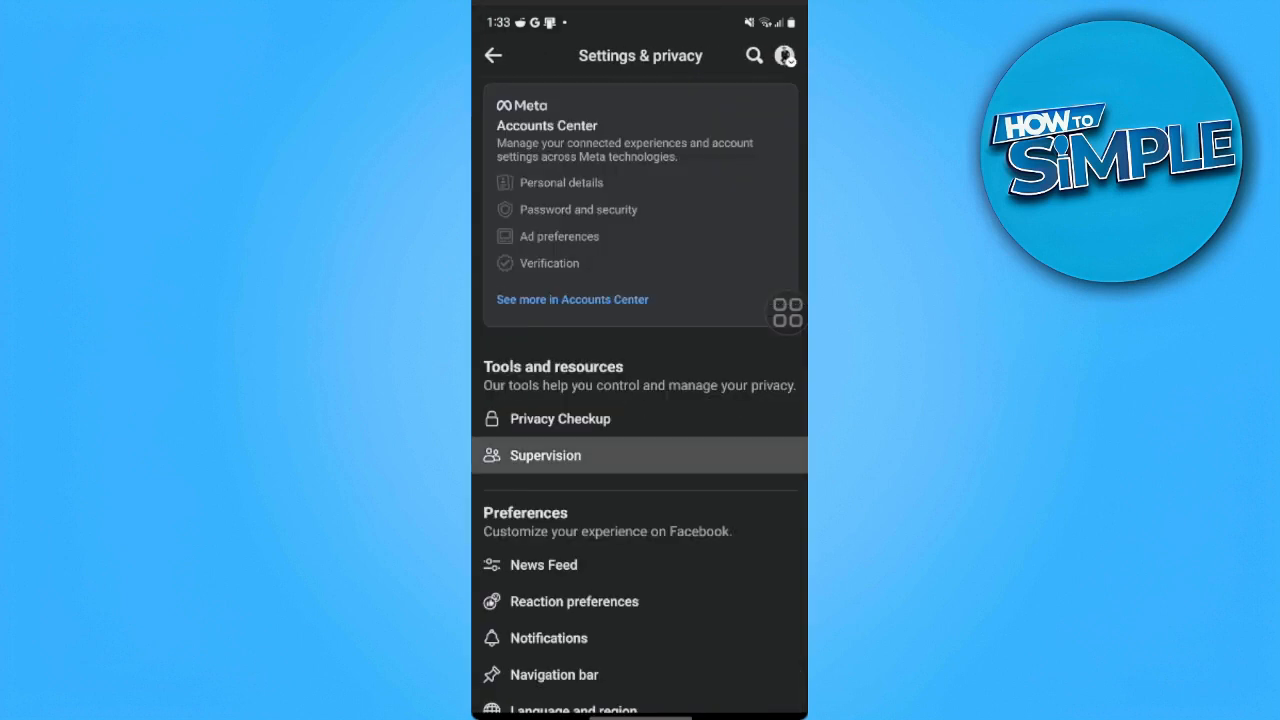
scroll("down", 3)
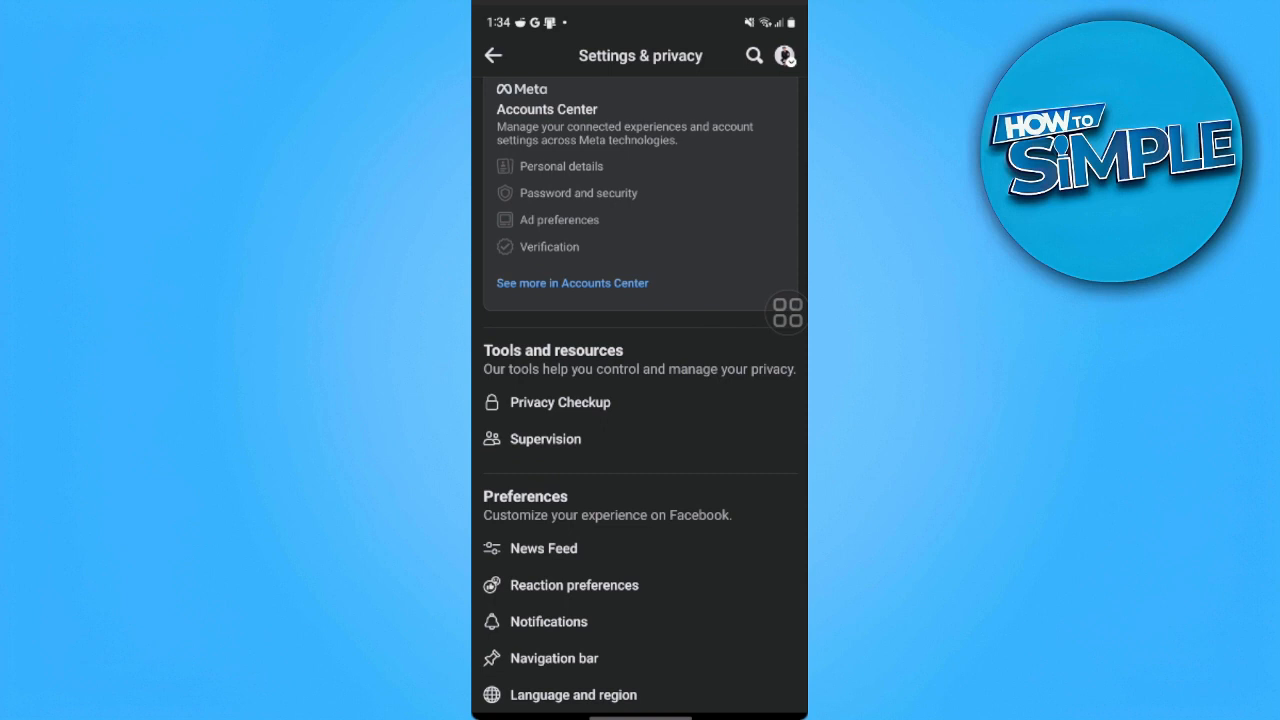
left_click(560, 400)
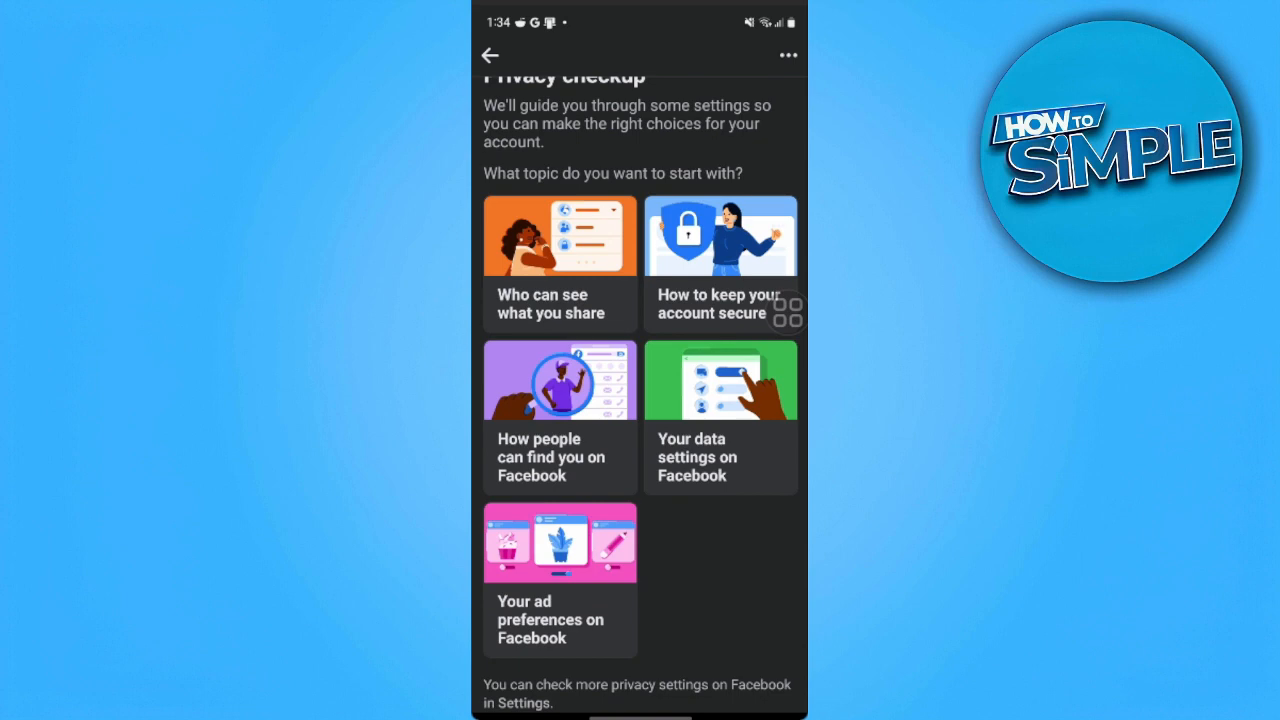
Begin the 'How people can find you' review, reaching the Friend Requests step.
left_click(560, 416)
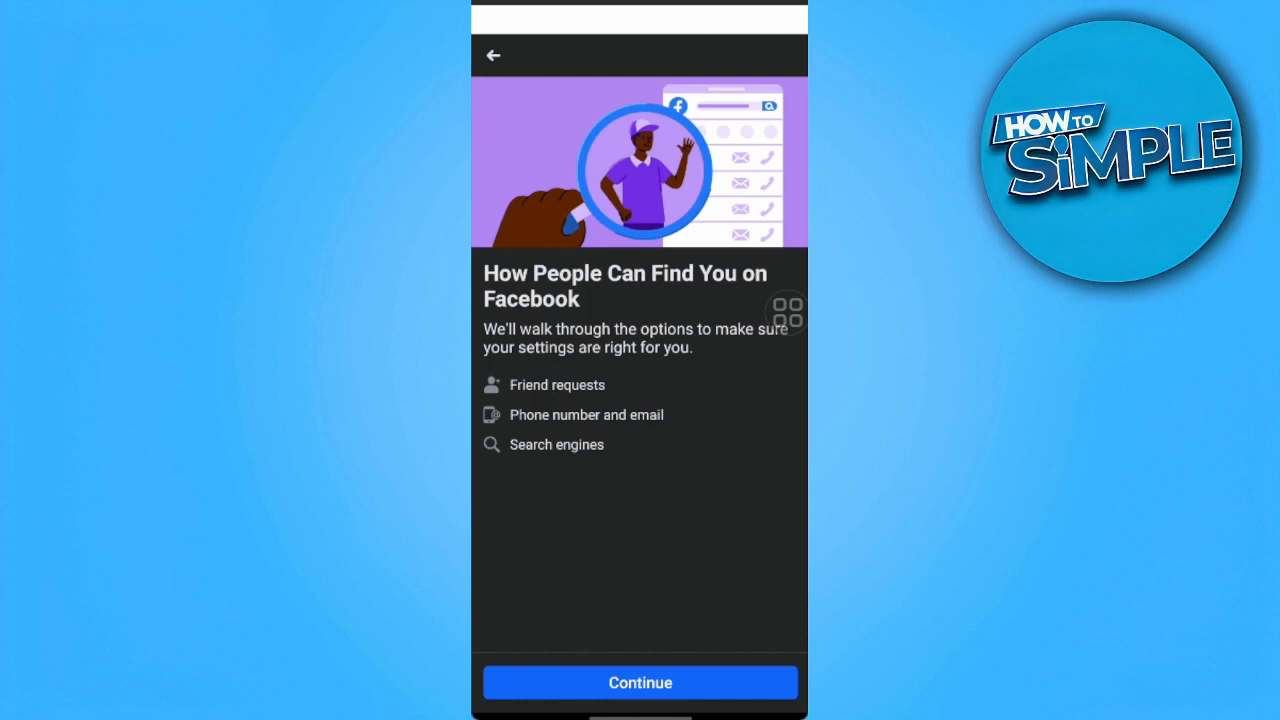
left_click(640, 682)
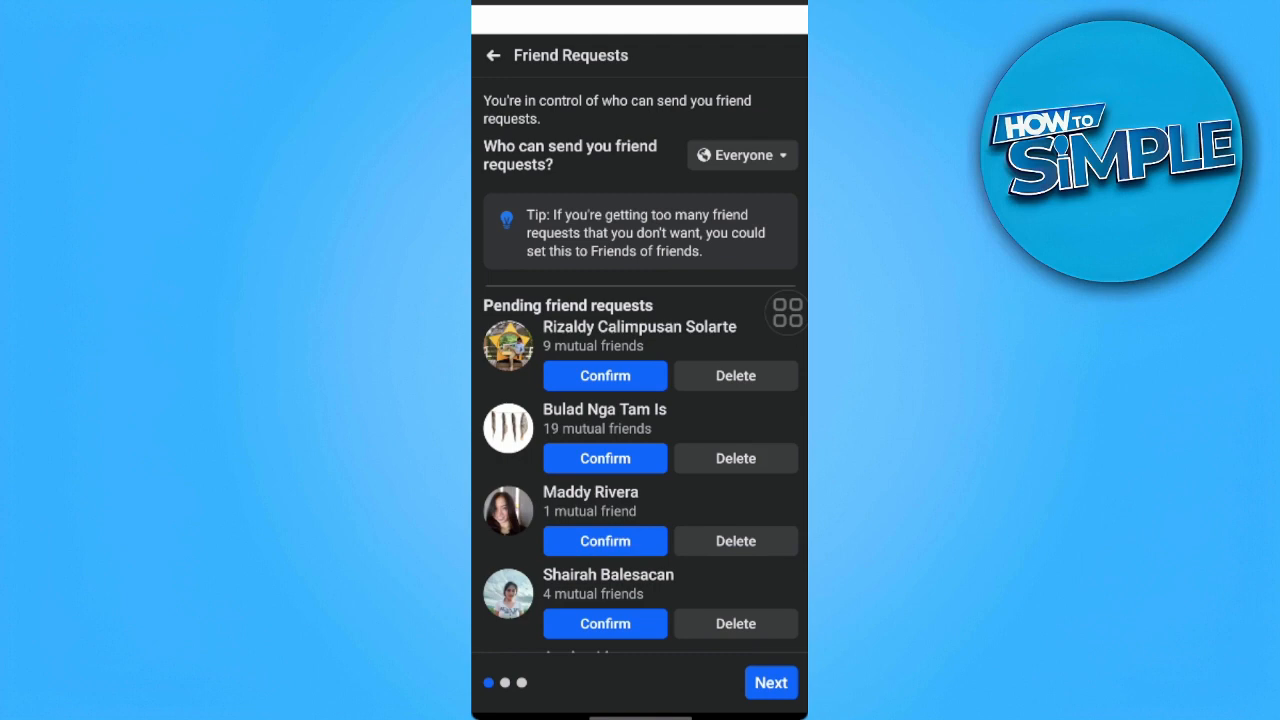
Limit friend requests to Friends of friends and continue to Phone Number and Email.
left_click(740, 156)
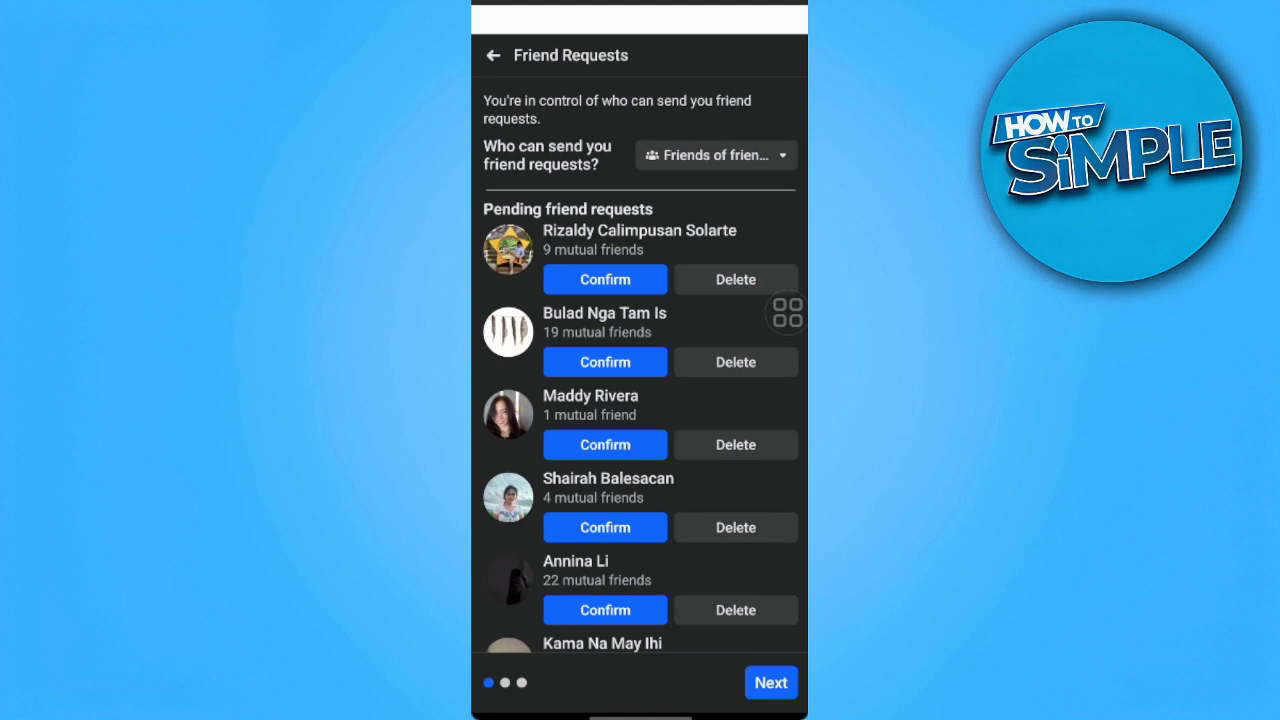
left_click(770, 682)
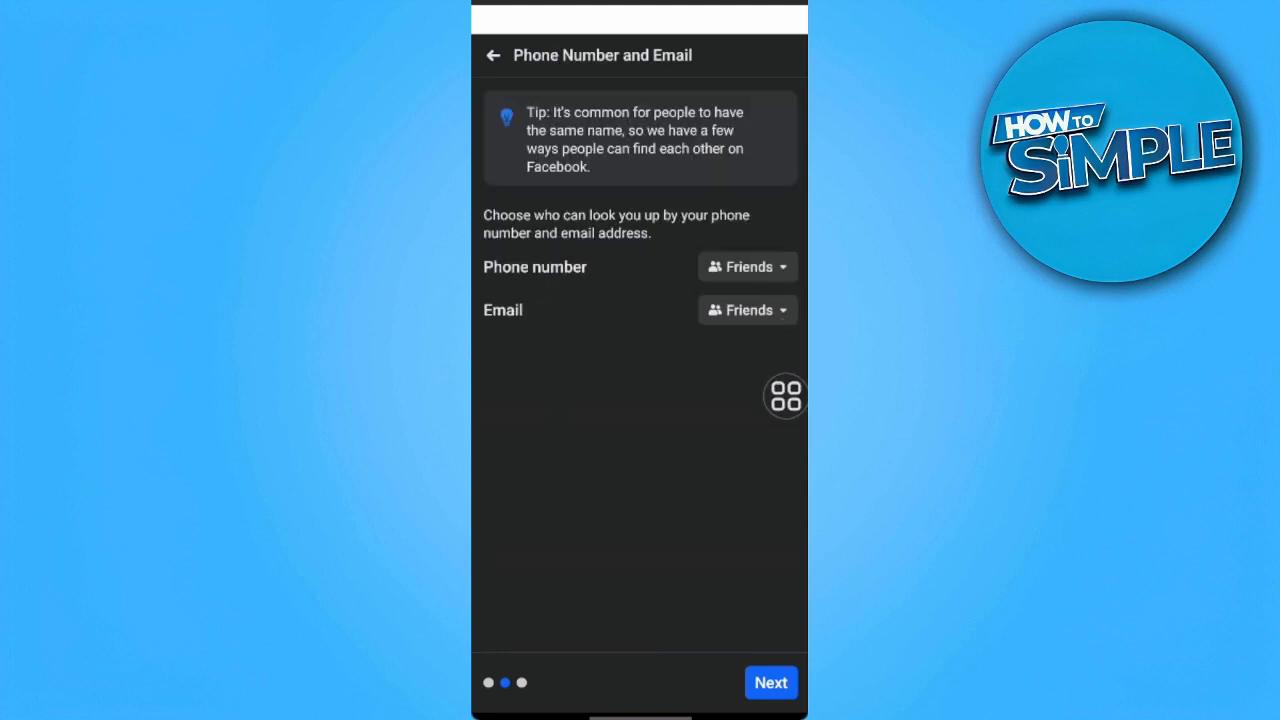
Set phone number lookup to Only me and continue to Search Engines.
left_click(748, 266)
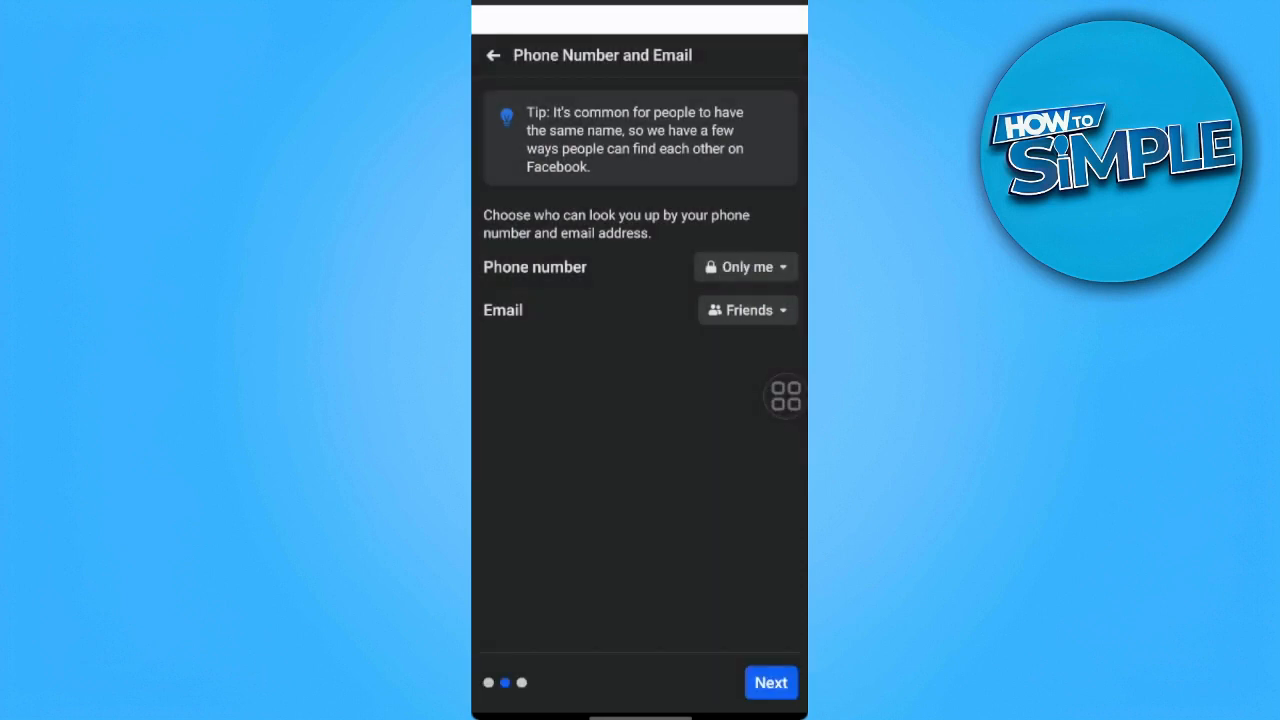
left_click(748, 310)
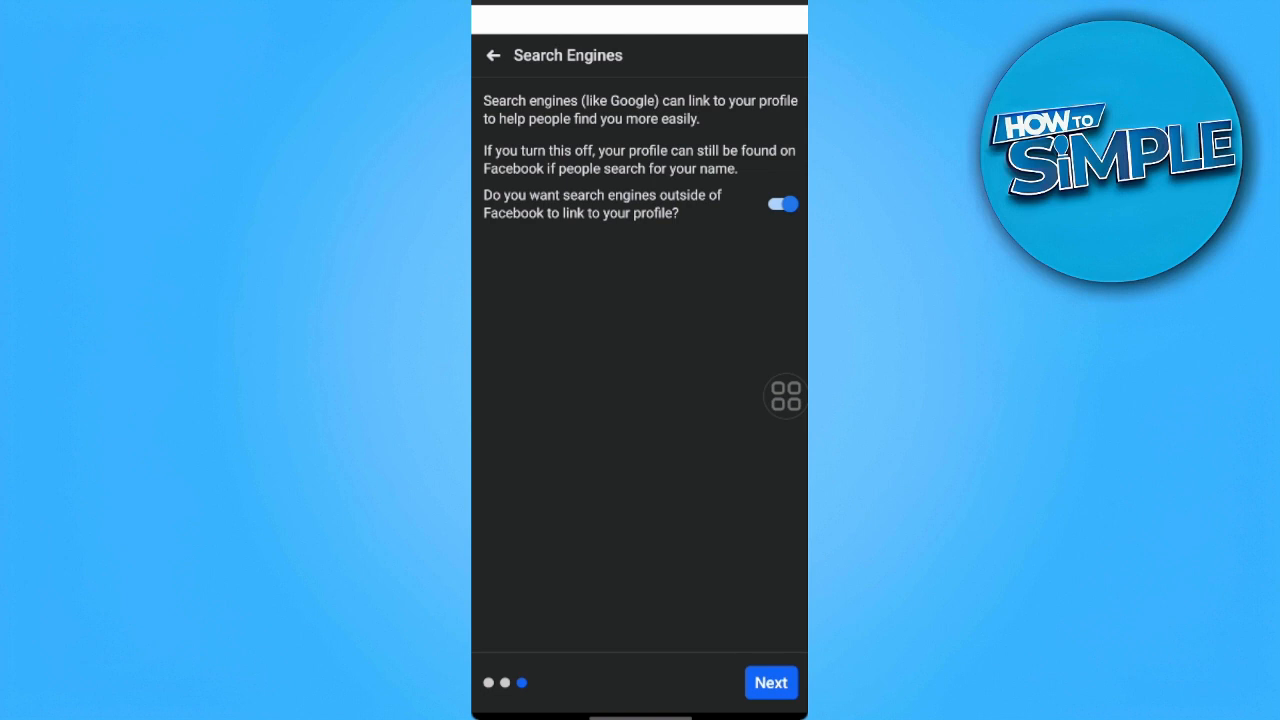
Turn off search engine linking to the profile and finish back at the topic list.
left_click(782, 204)
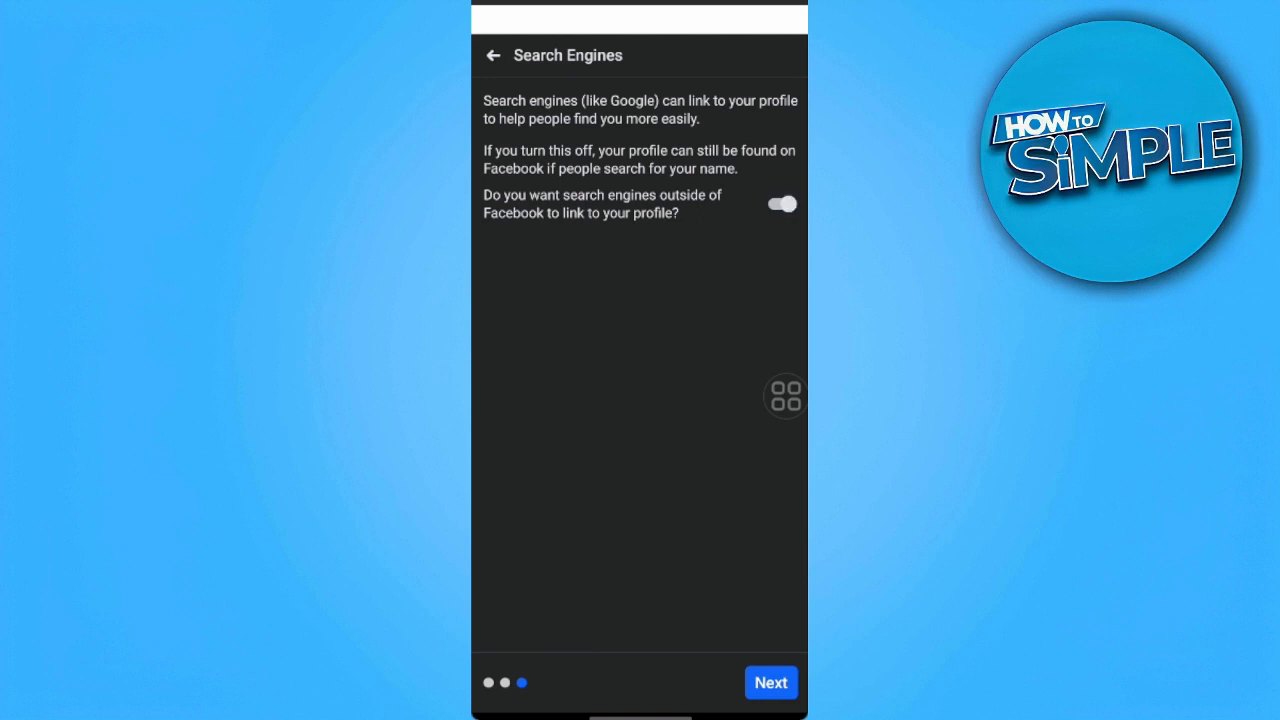
left_click(770, 682)
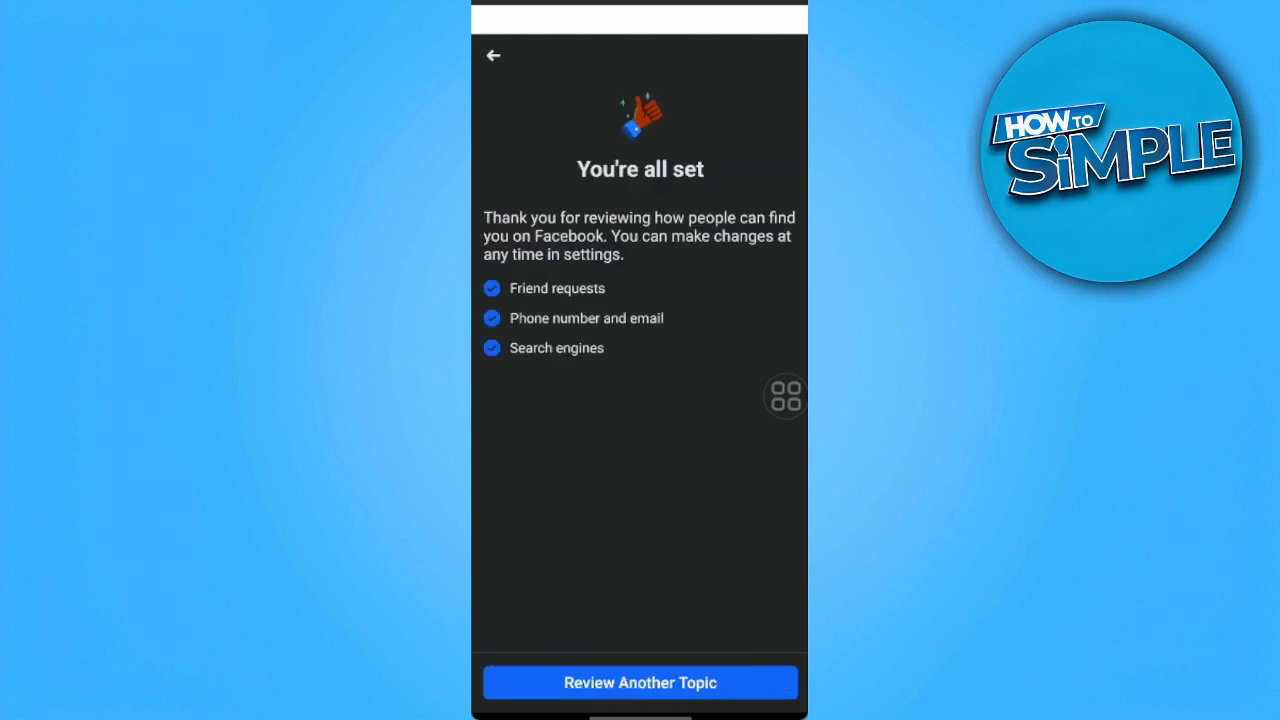
left_click(640, 682)
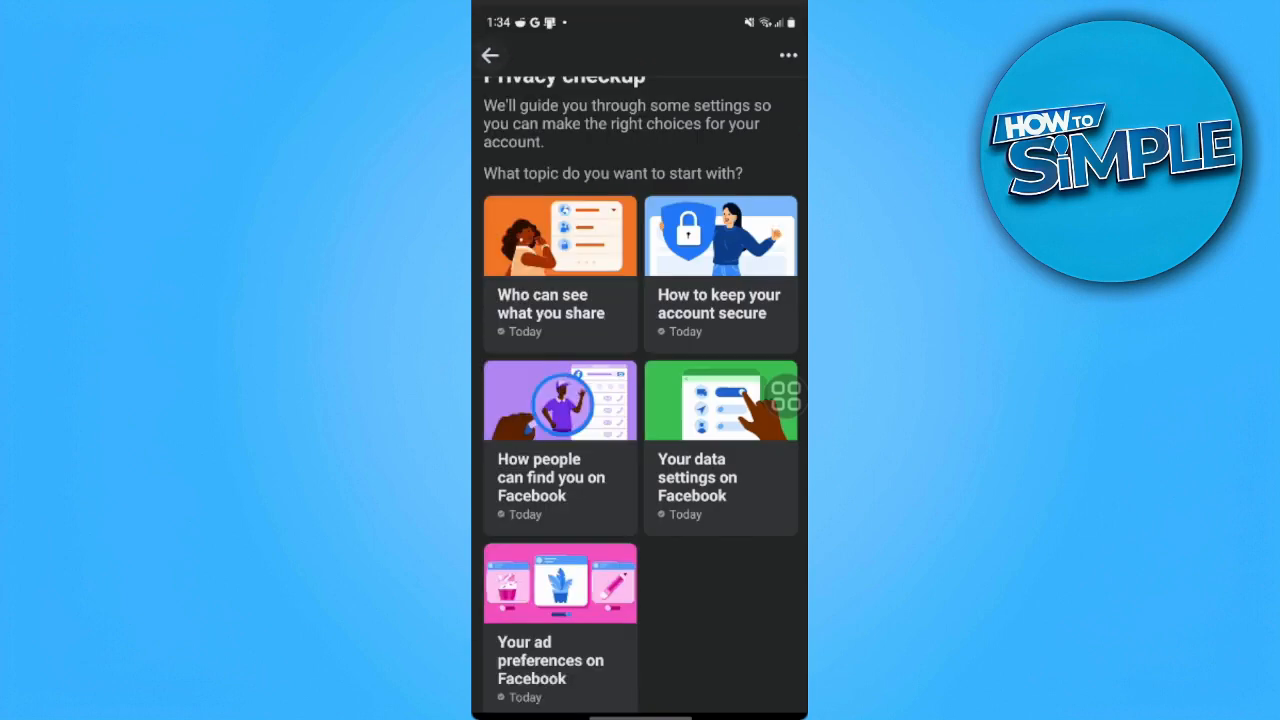
Bring up the default audience choices for future posts, currently Friends.
left_click(492, 56)
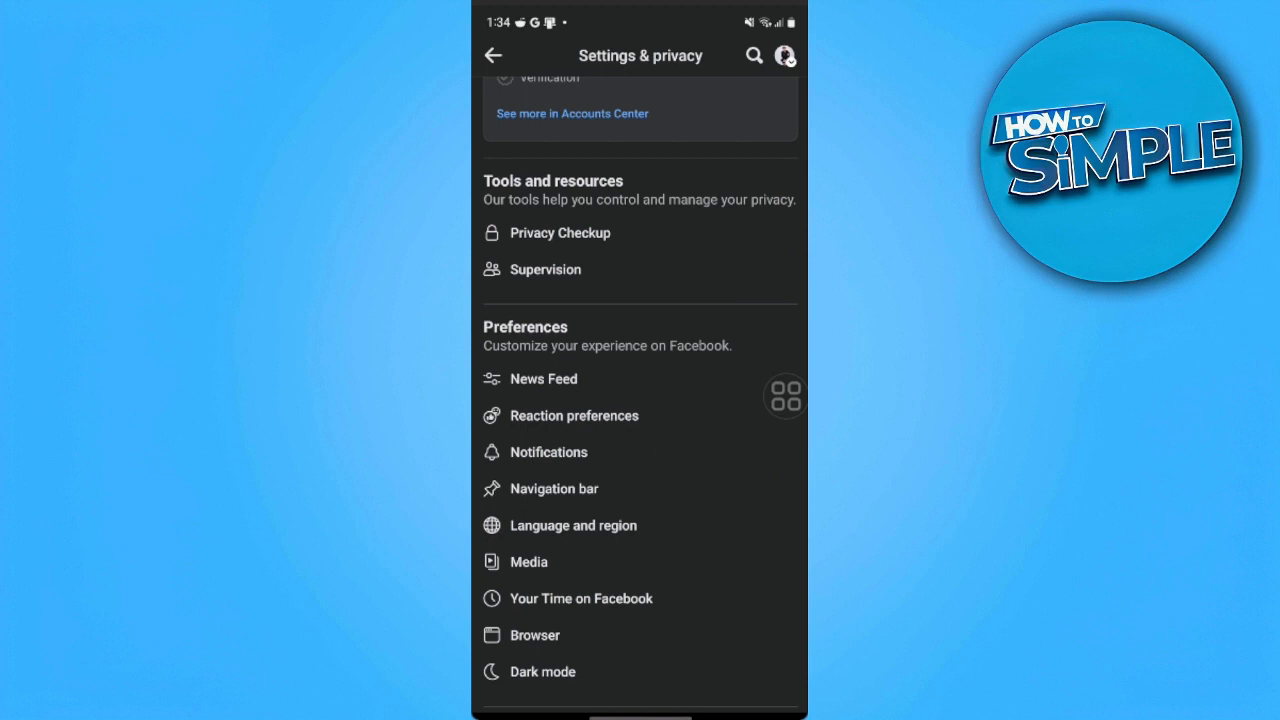
scroll("down", 3)
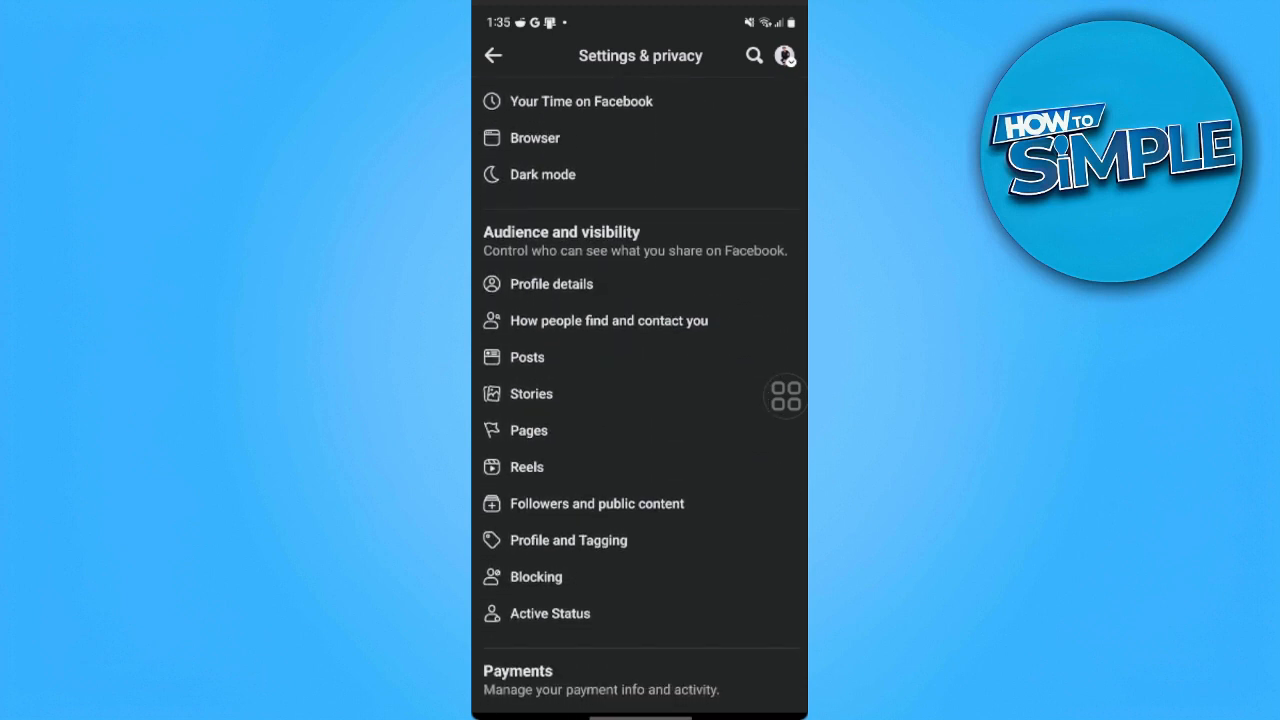
scroll("down", 3)
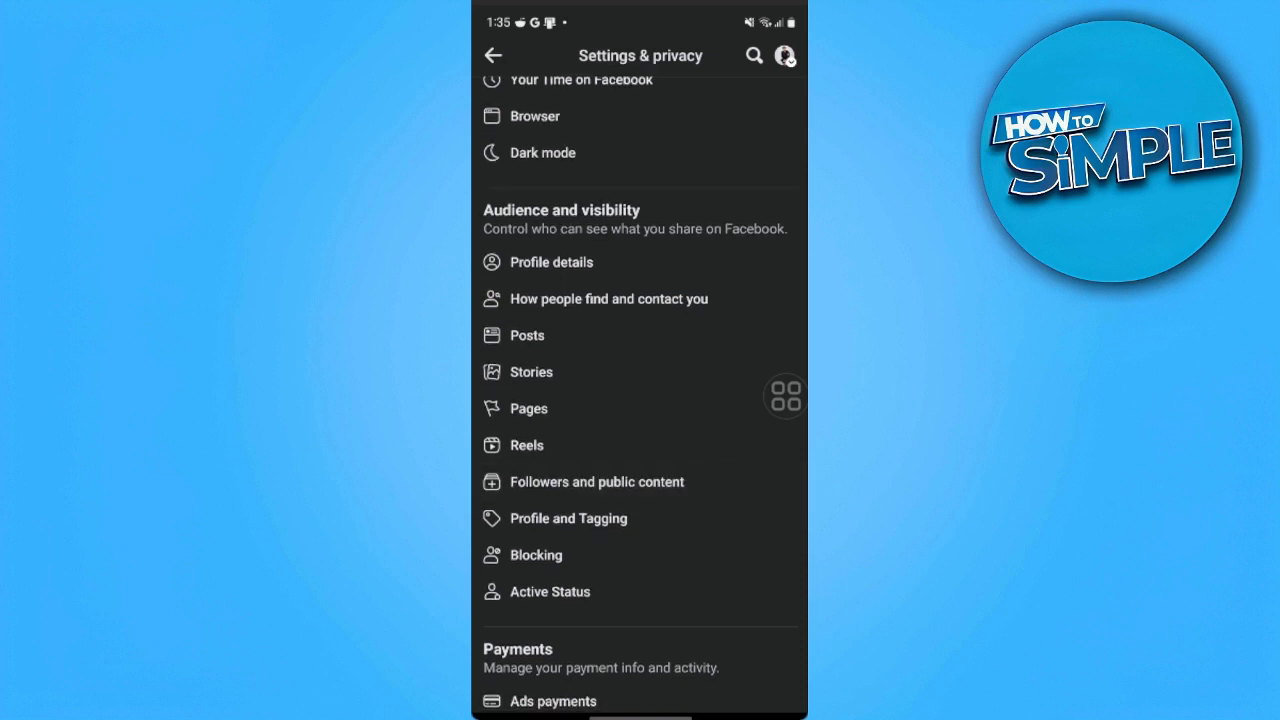
left_click(528, 336)
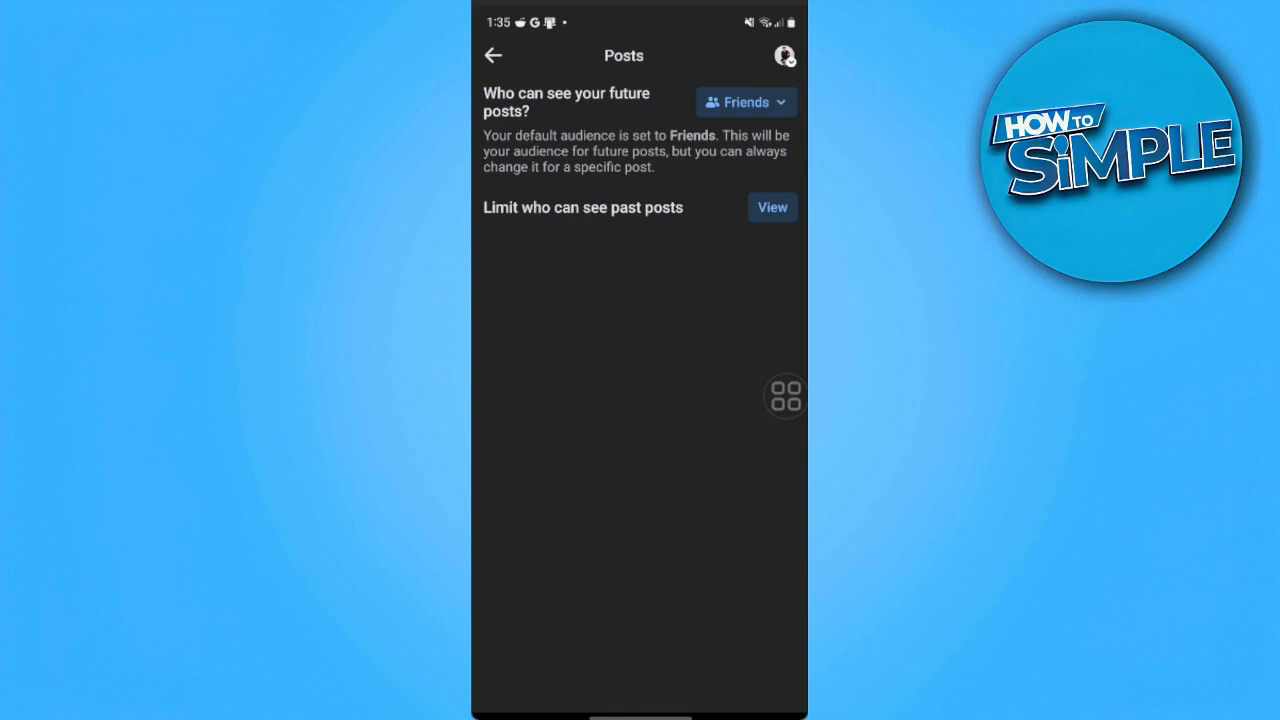
left_click(744, 100)
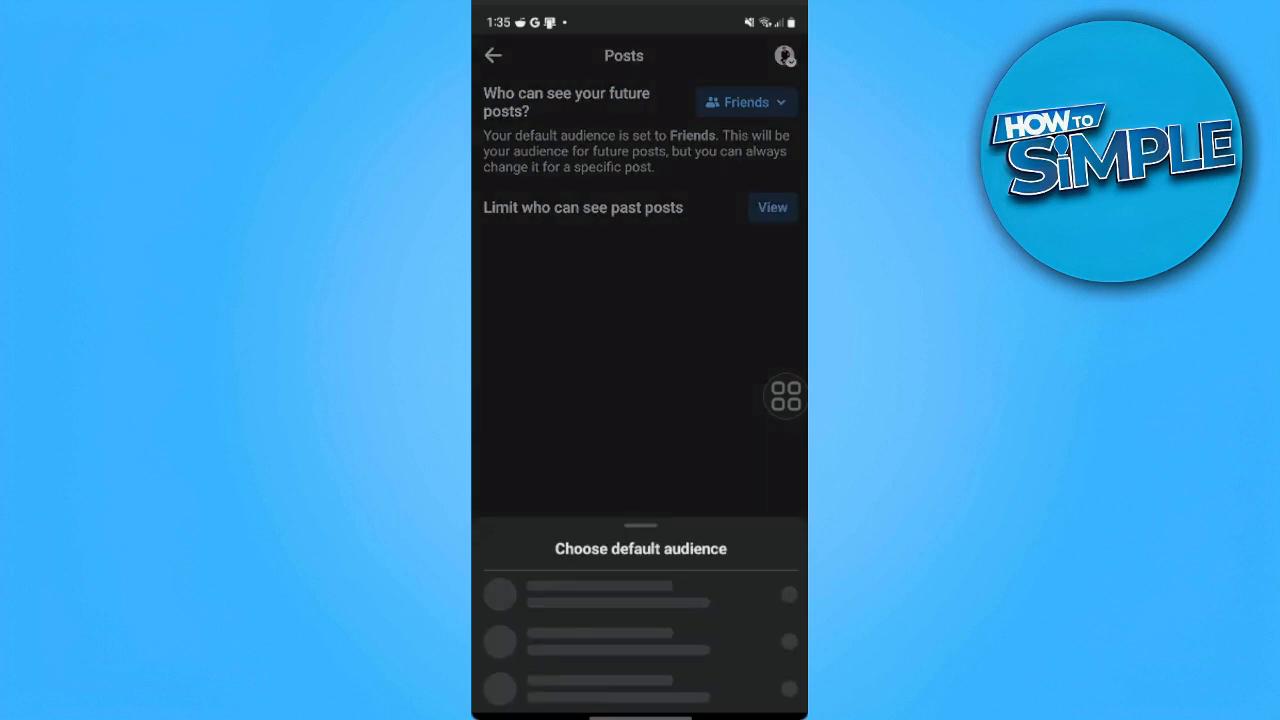